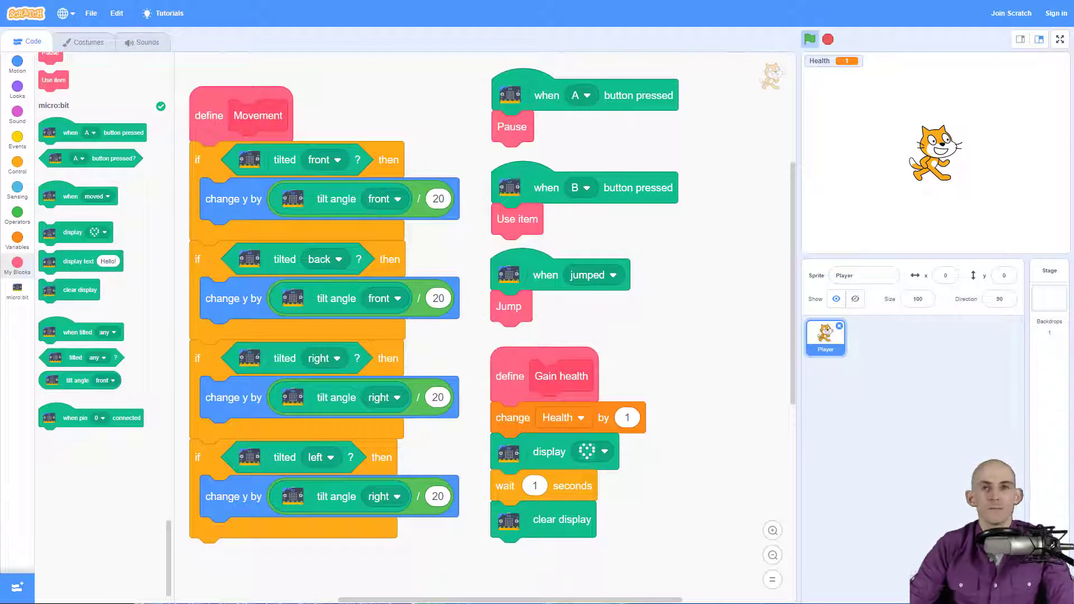
pyautogui.moveTo(951, 393)
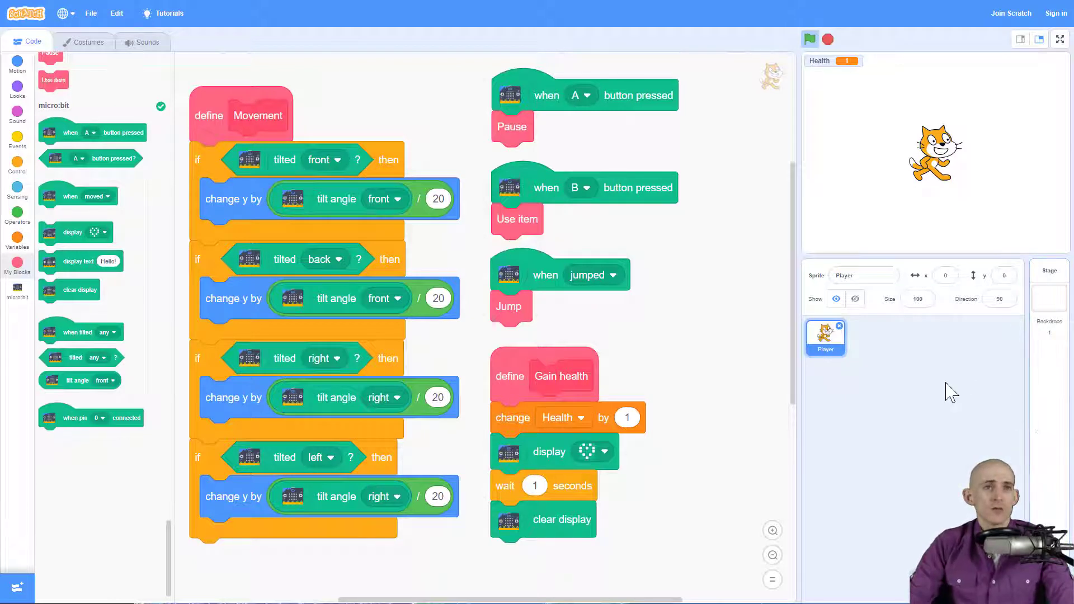
pyautogui.moveTo(620, 261)
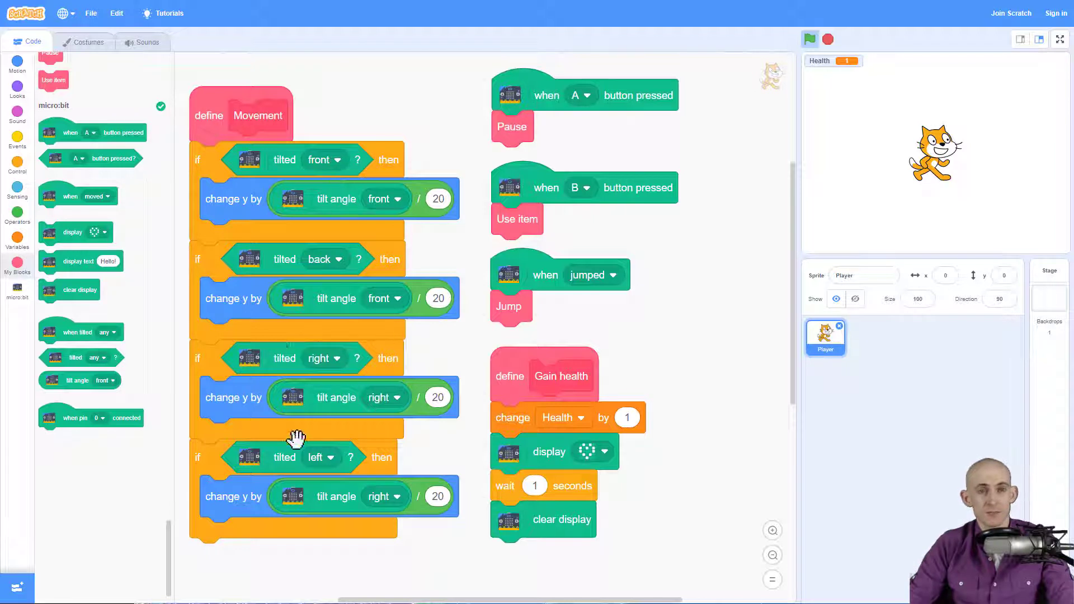
pyautogui.moveTo(531, 206)
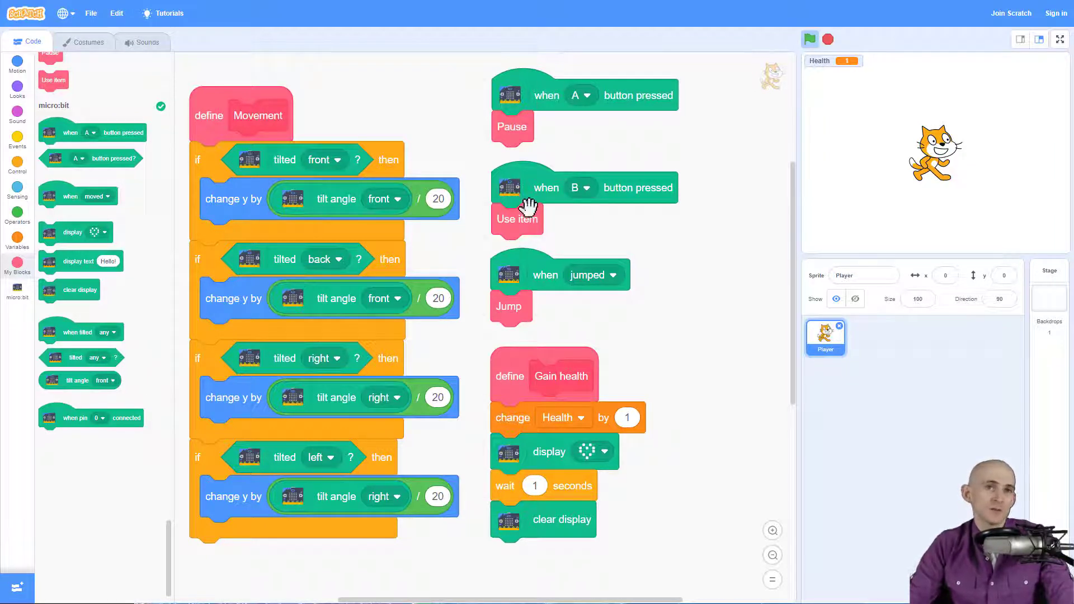
pyautogui.moveTo(503, 241)
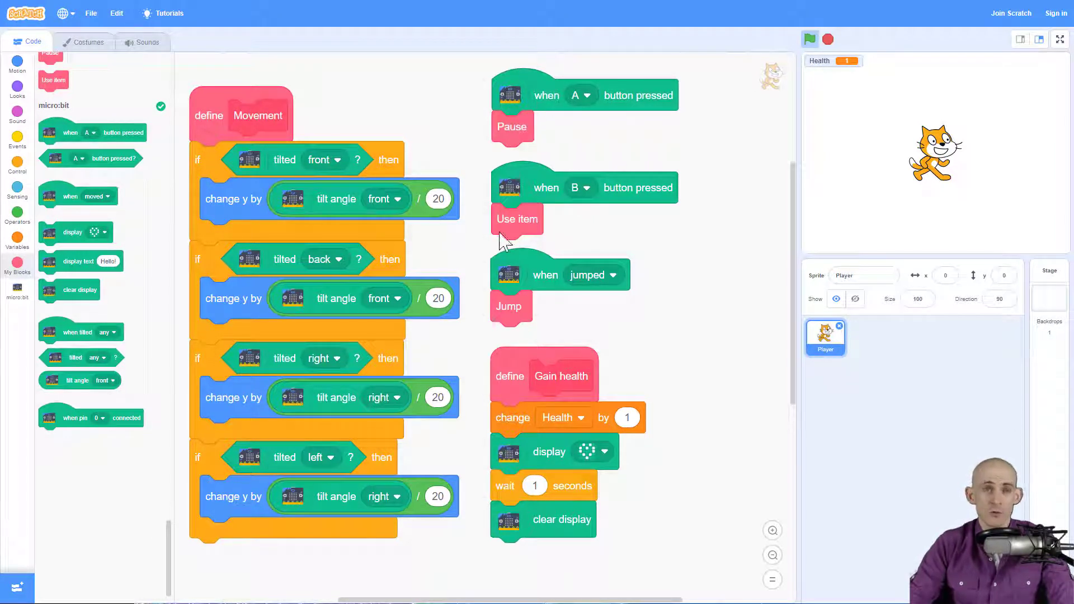
pyautogui.moveTo(516, 219)
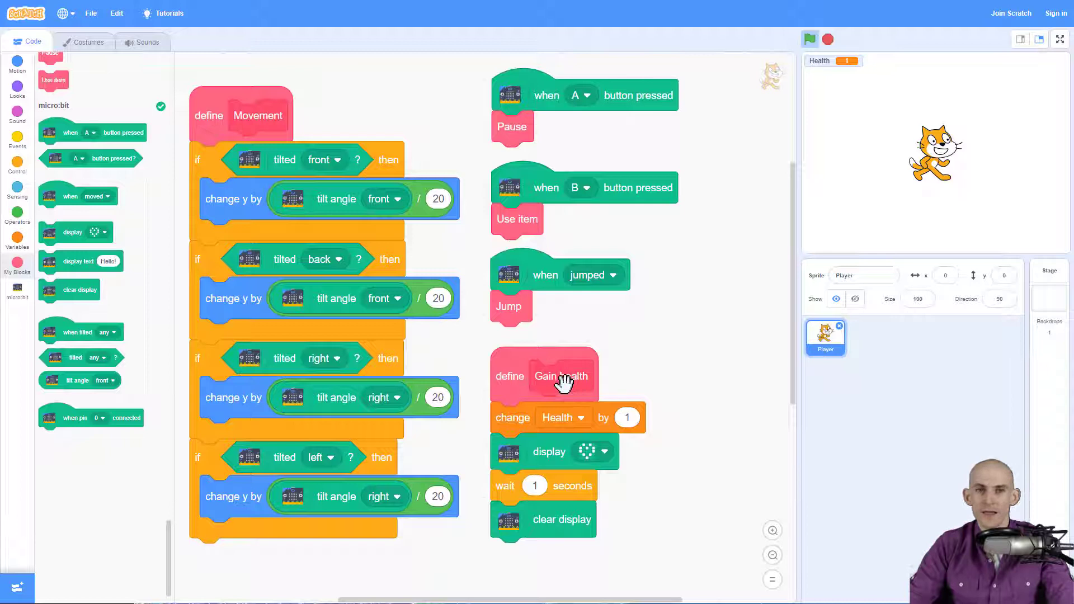
pyautogui.moveTo(614, 417)
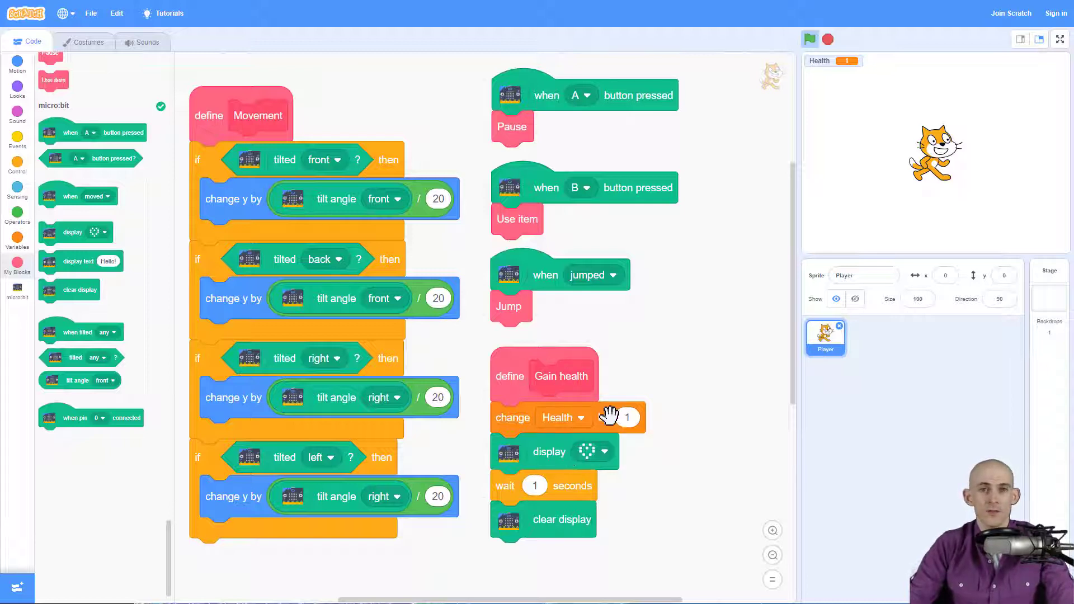
pyautogui.moveTo(602, 408)
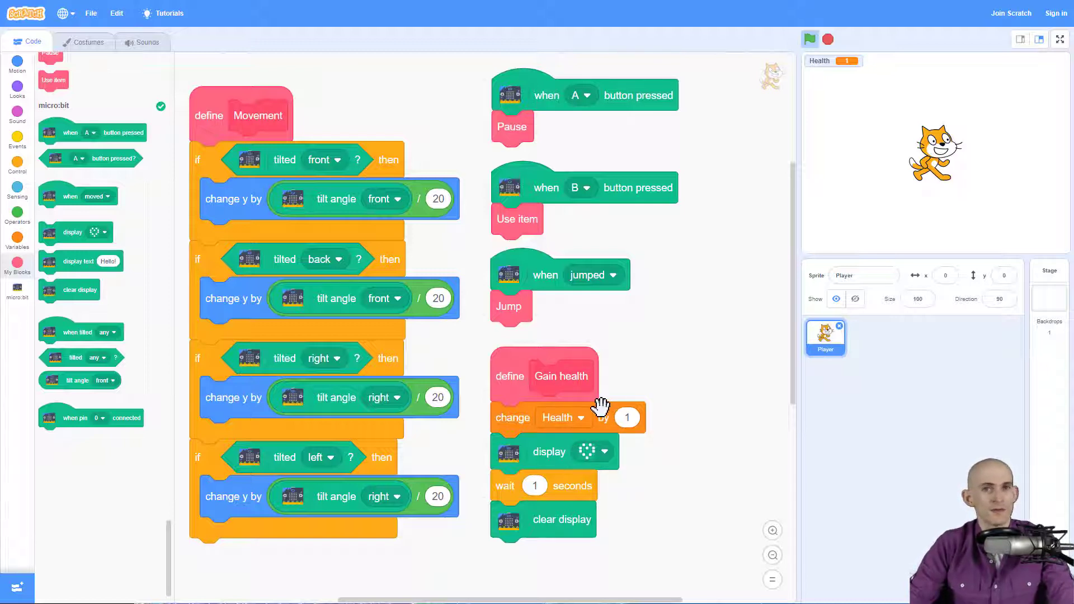
pyautogui.moveTo(609, 301)
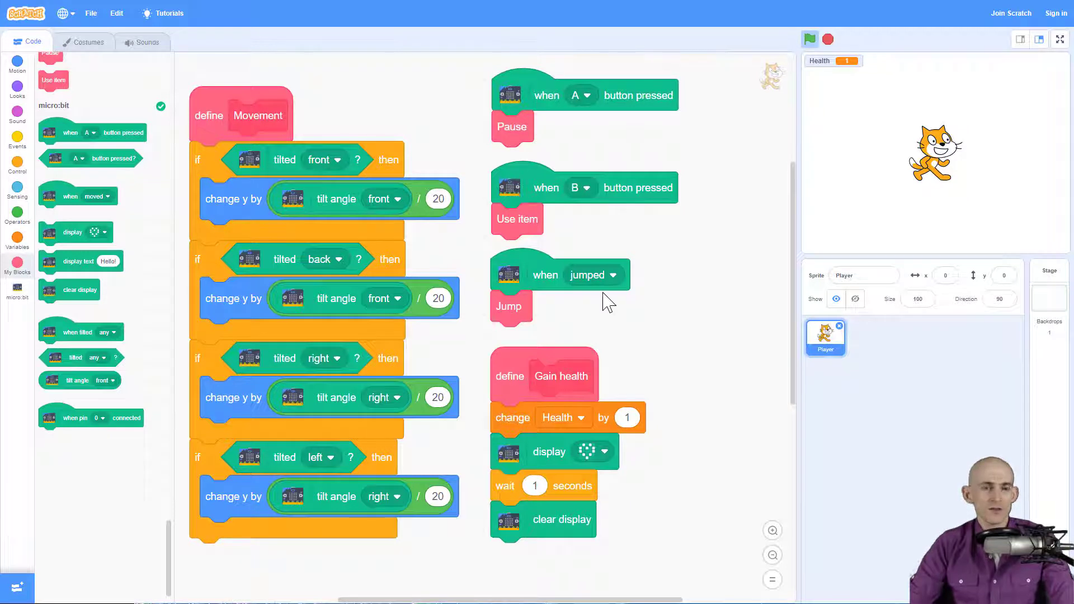
pyautogui.moveTo(517, 184)
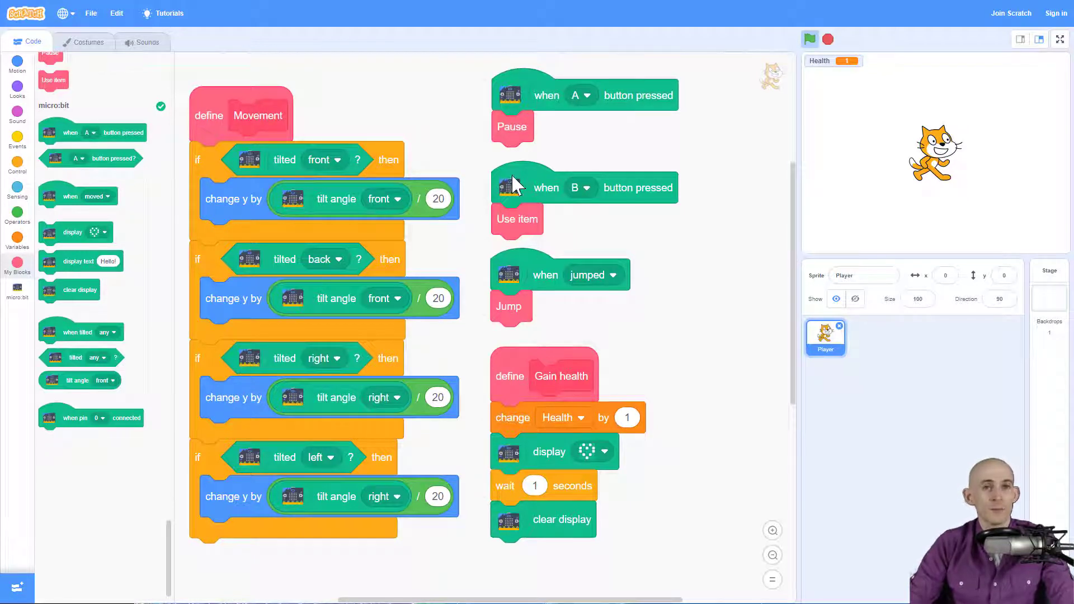
pyautogui.moveTo(530, 420)
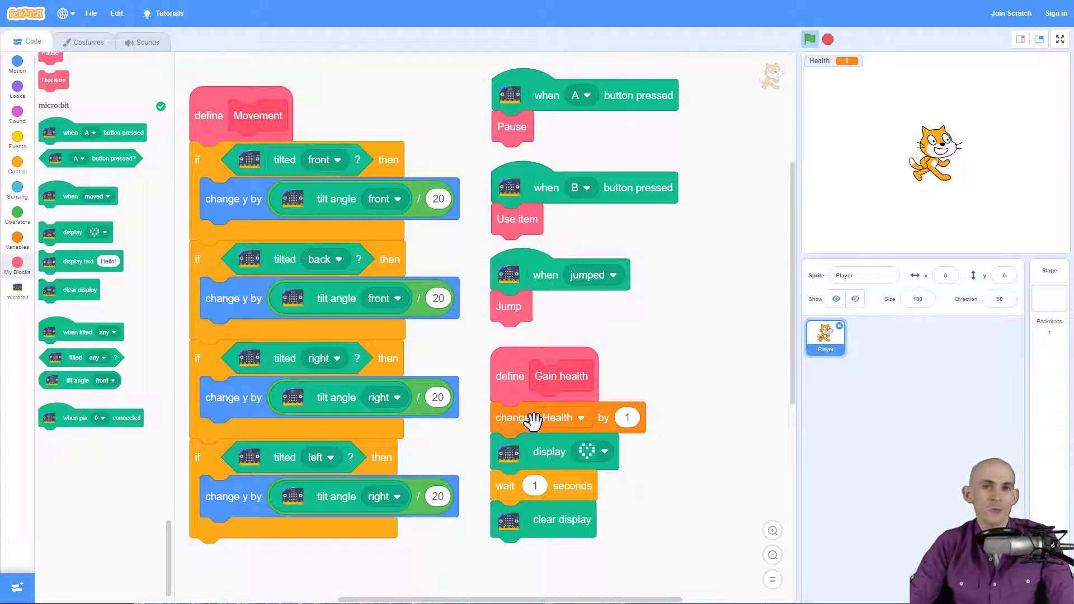
pyautogui.moveTo(149, 322)
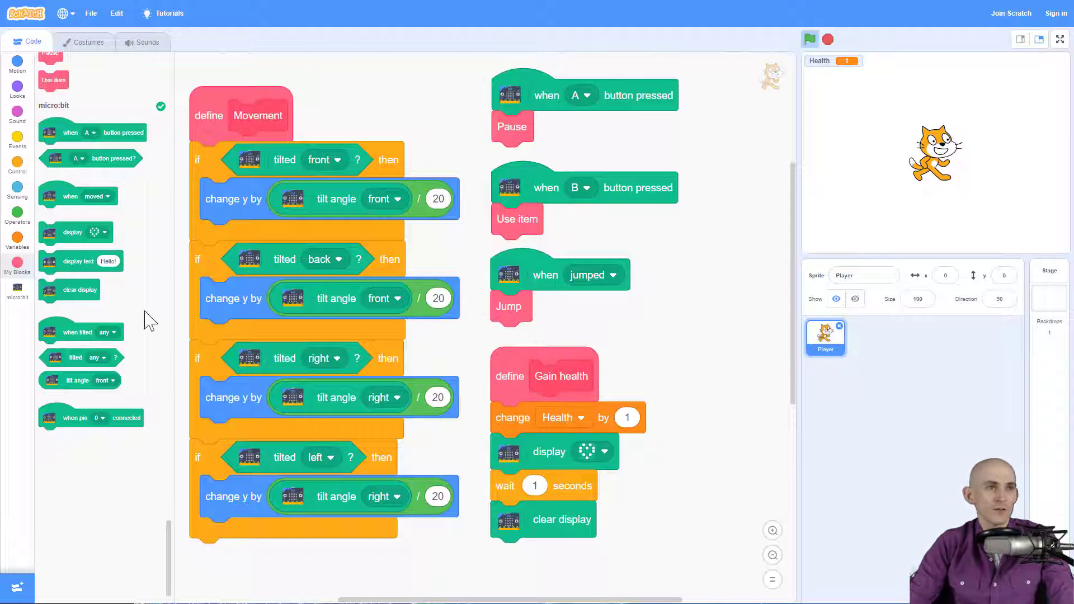
pyautogui.moveTo(113, 284)
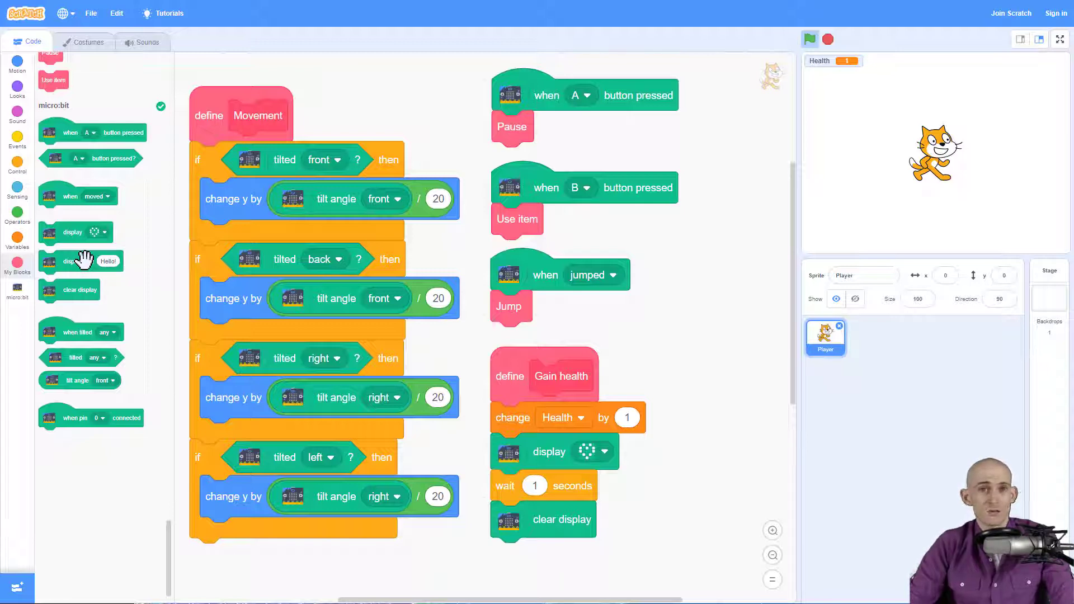
pyautogui.moveTo(80, 260)
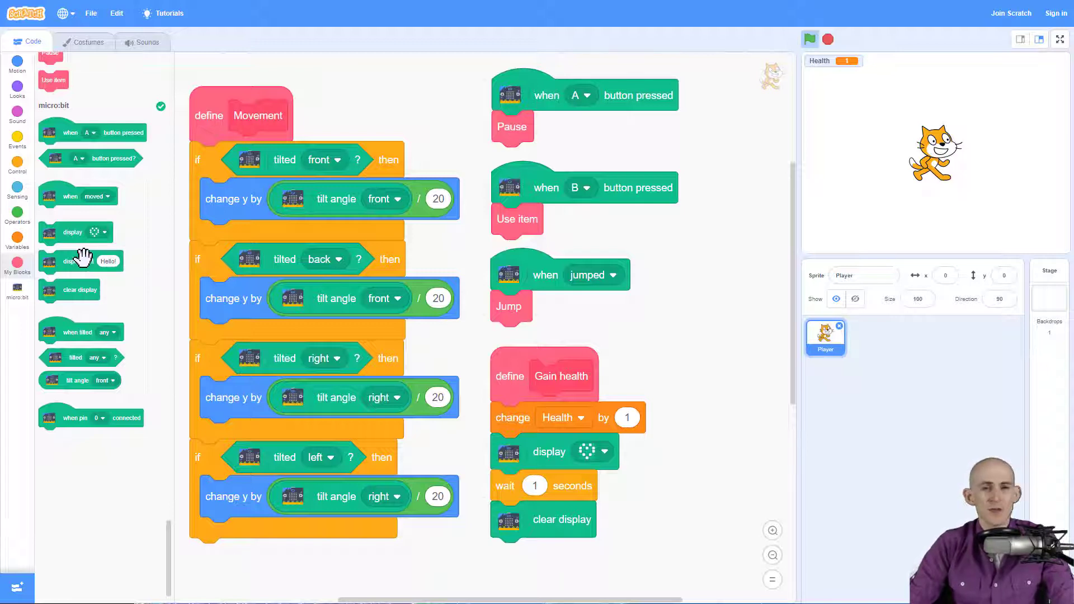